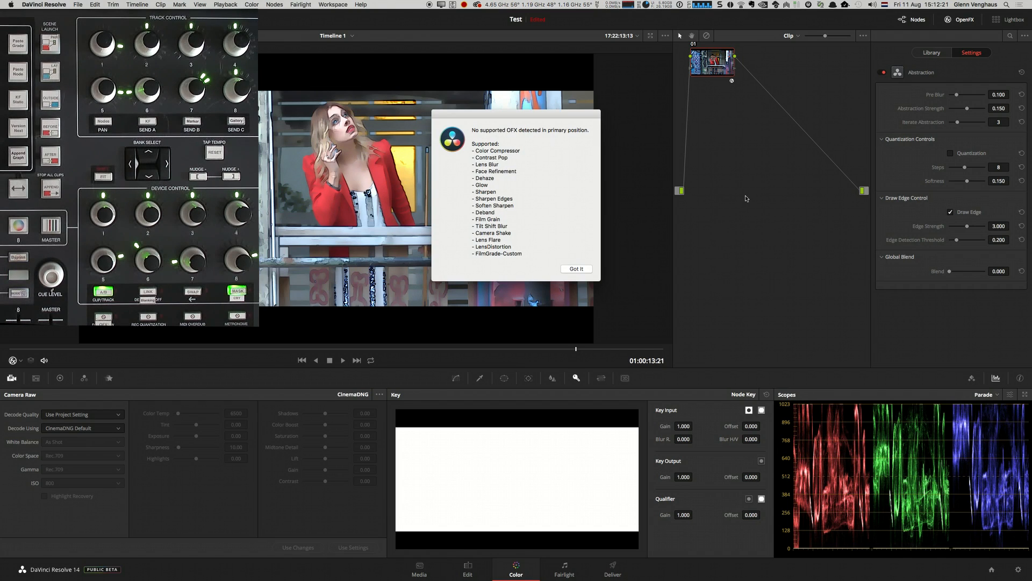
mouse_move(582, 272)
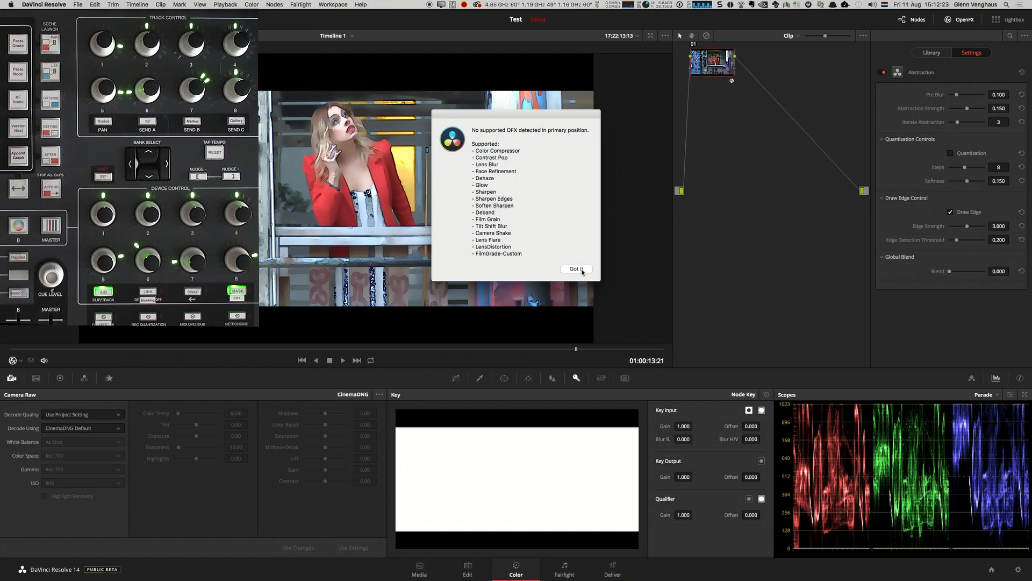
- Dismiss the unsupported OFX warning, keeping the Abstraction effect on the clip's node
click(577, 269)
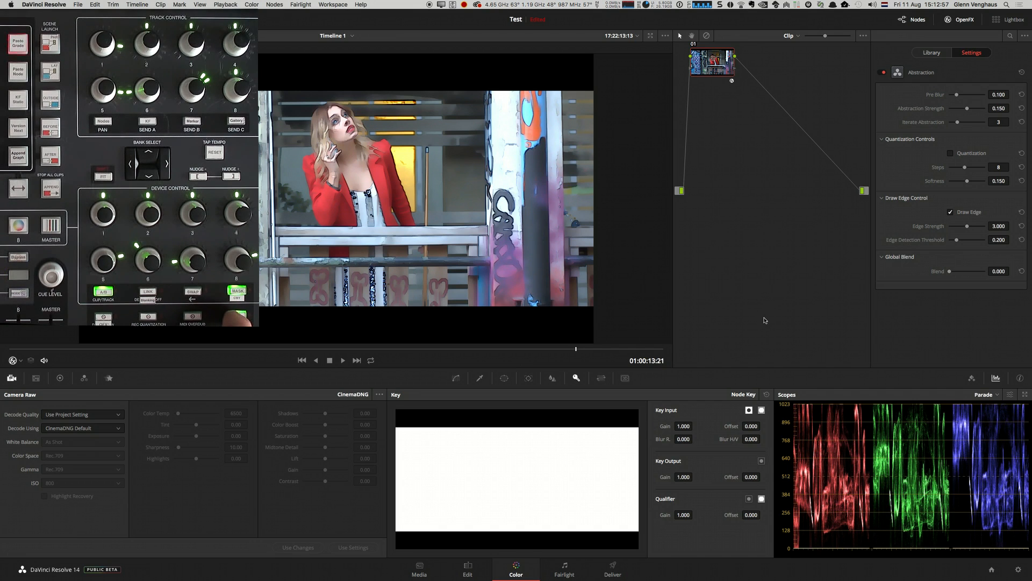
click(18, 43)
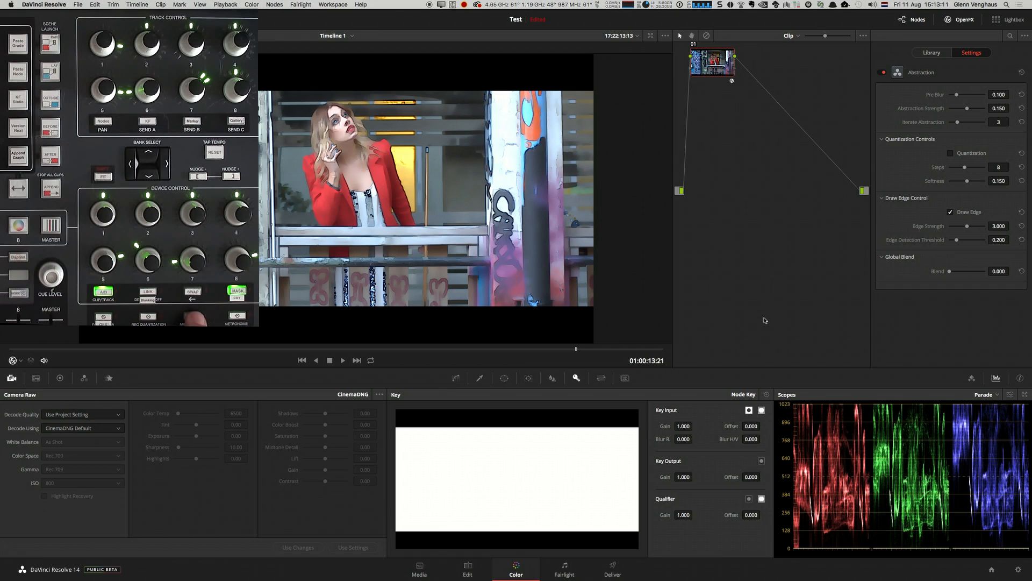
- Nudge Abstraction's Pre Blur from 0.100 up to 0.105 with the mapped controller knob
click(18, 46)
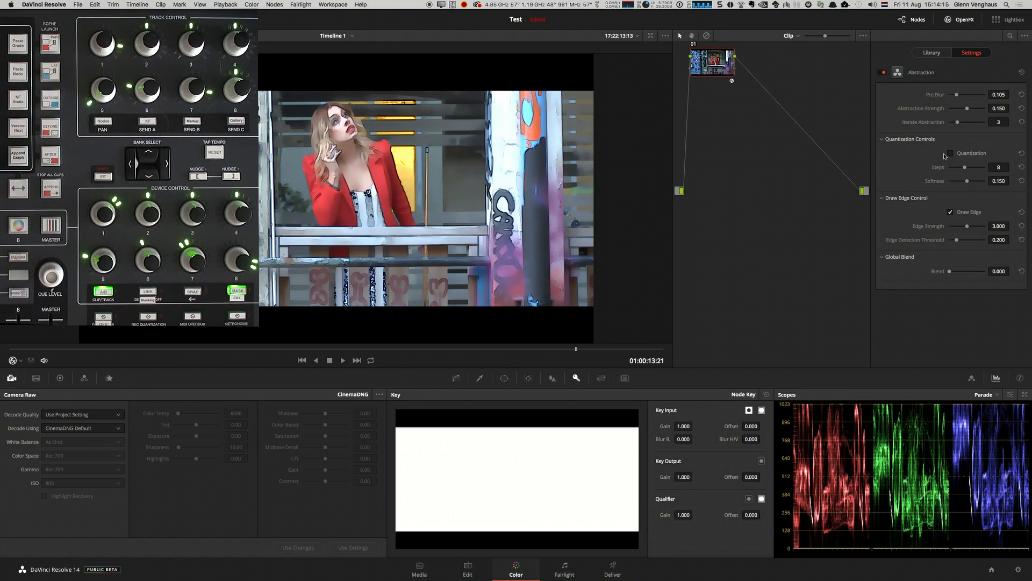
mouse_move(950, 156)
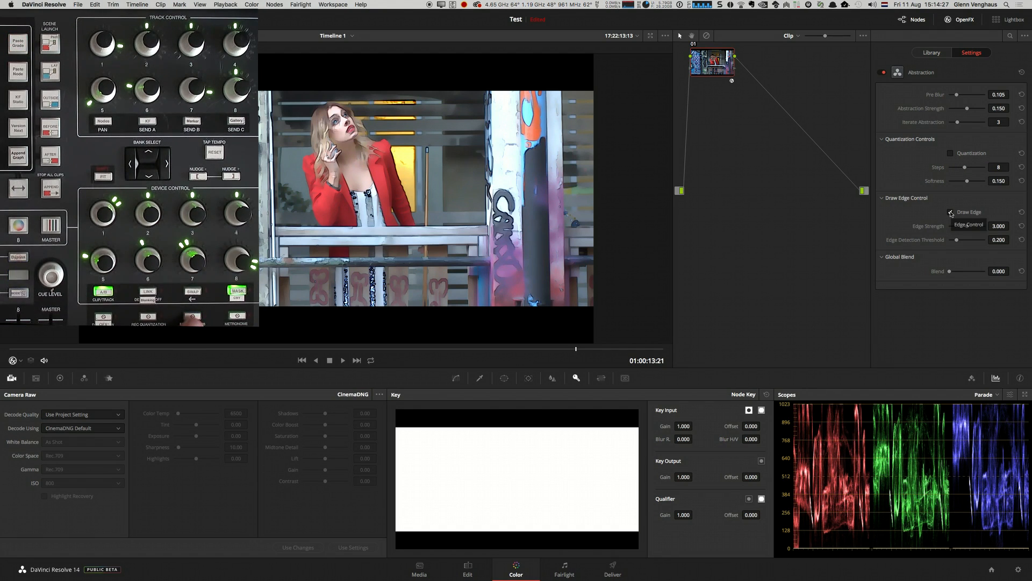
- Reset Abstraction to defaults (Pre Blur 0.100) and show the OpenFX Library effects list
click(951, 212)
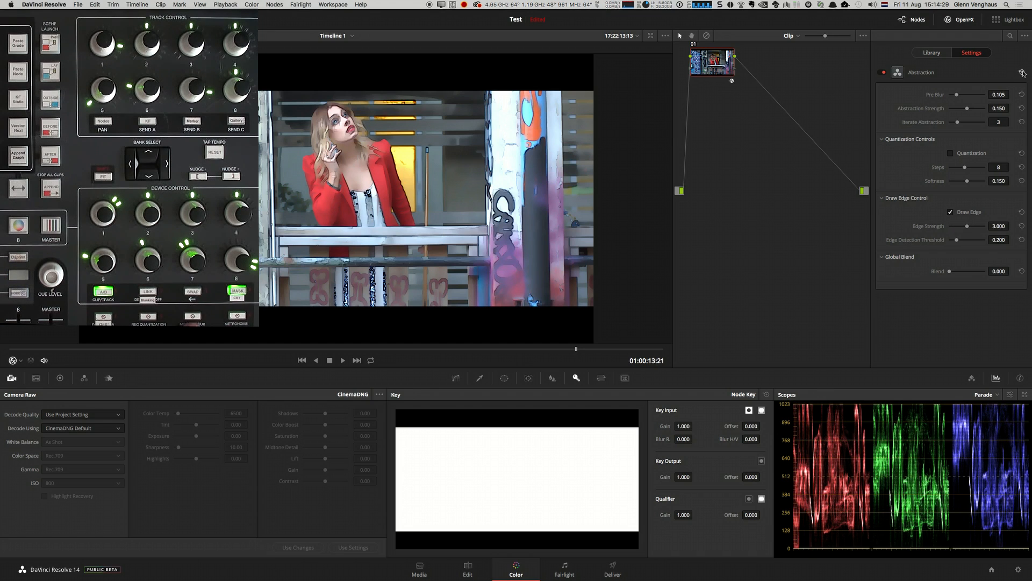
click(237, 292)
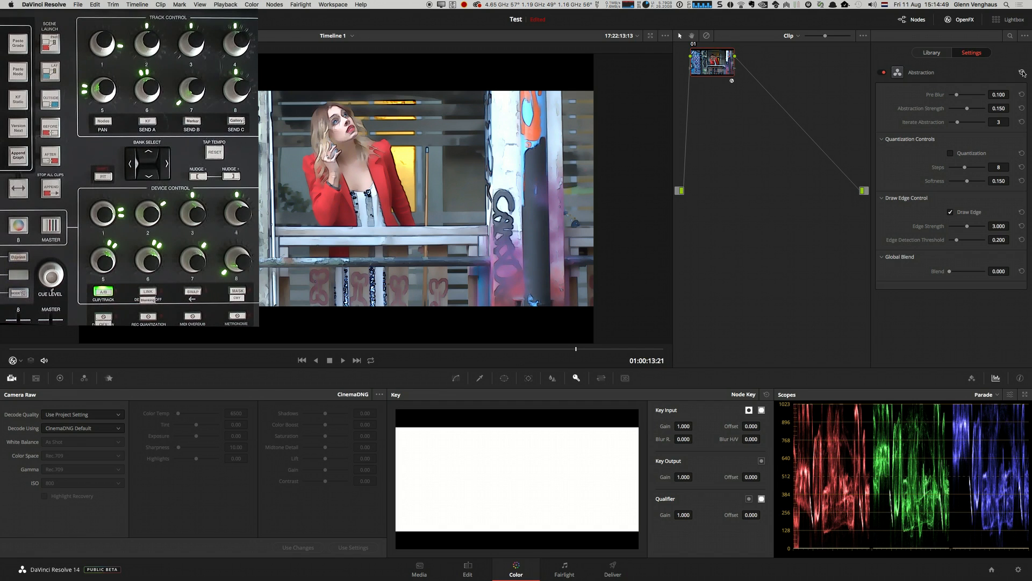
click(931, 53)
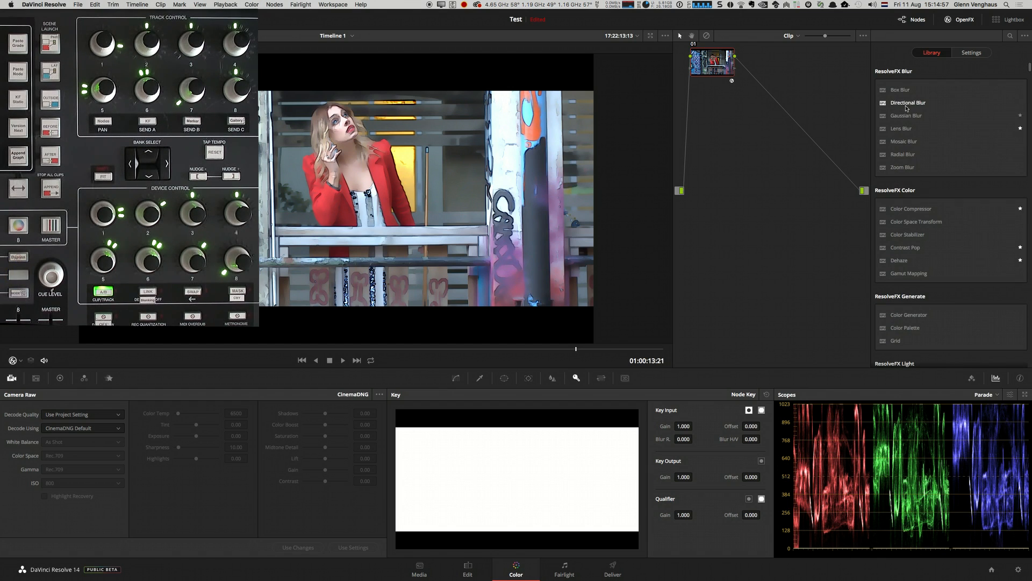
- Replace Abstraction with Directional Blur at strength 0.200 and angle 45.0 on node 01
click(971, 53)
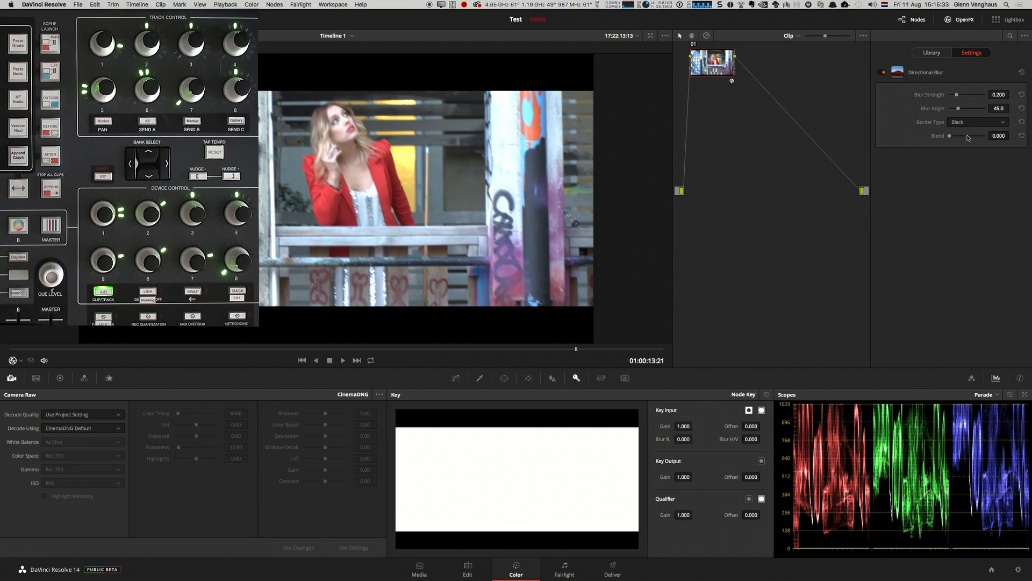
- Review Directional Blur's border type choices and keep Black as the border
click(978, 121)
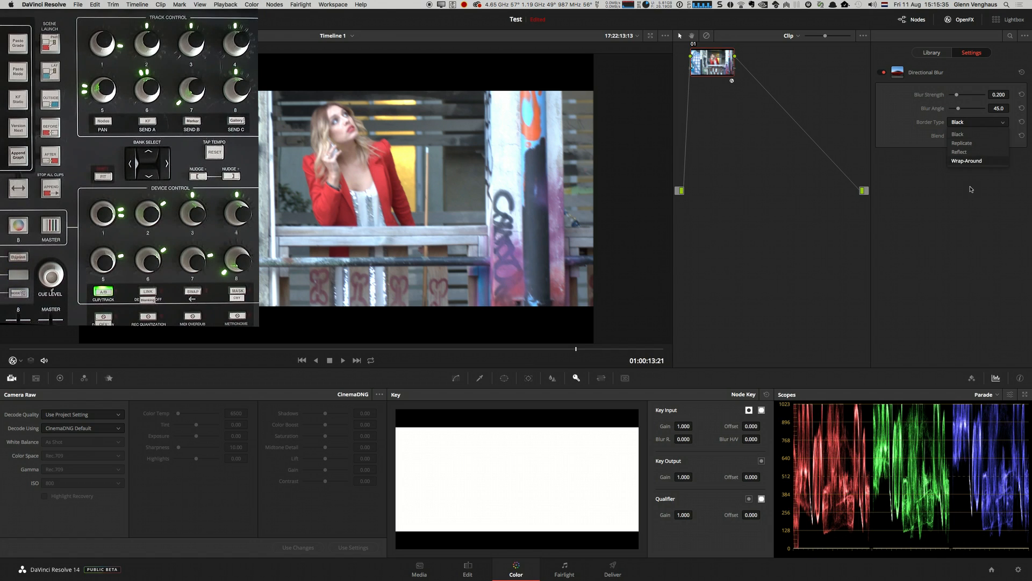
click(958, 133)
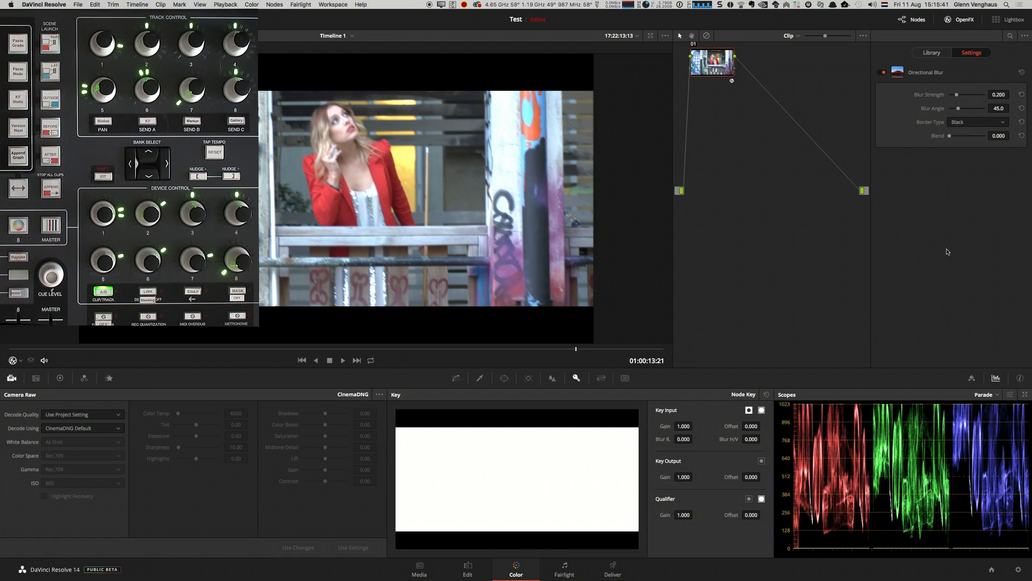
mouse_move(961, 95)
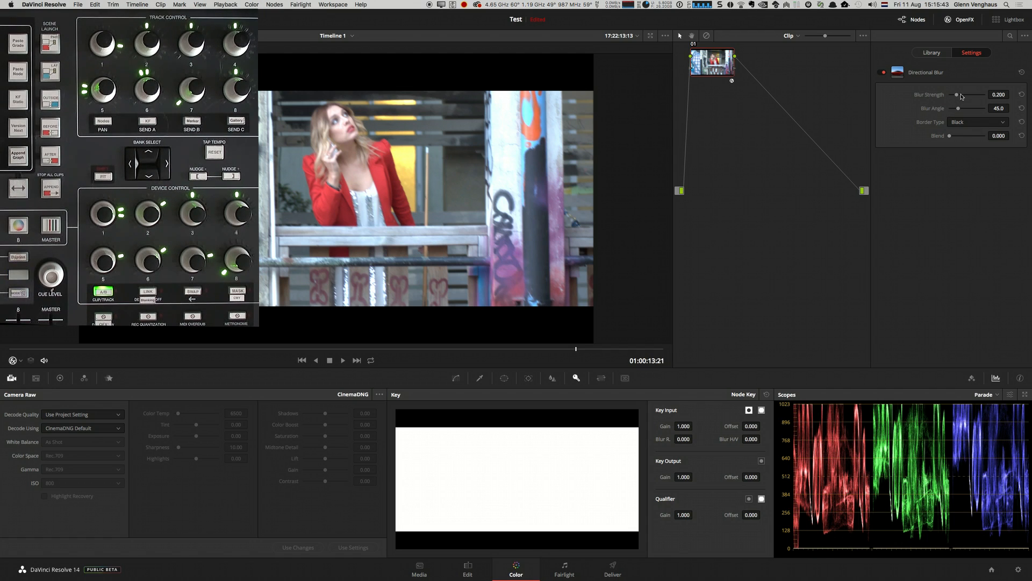
mouse_move(968, 97)
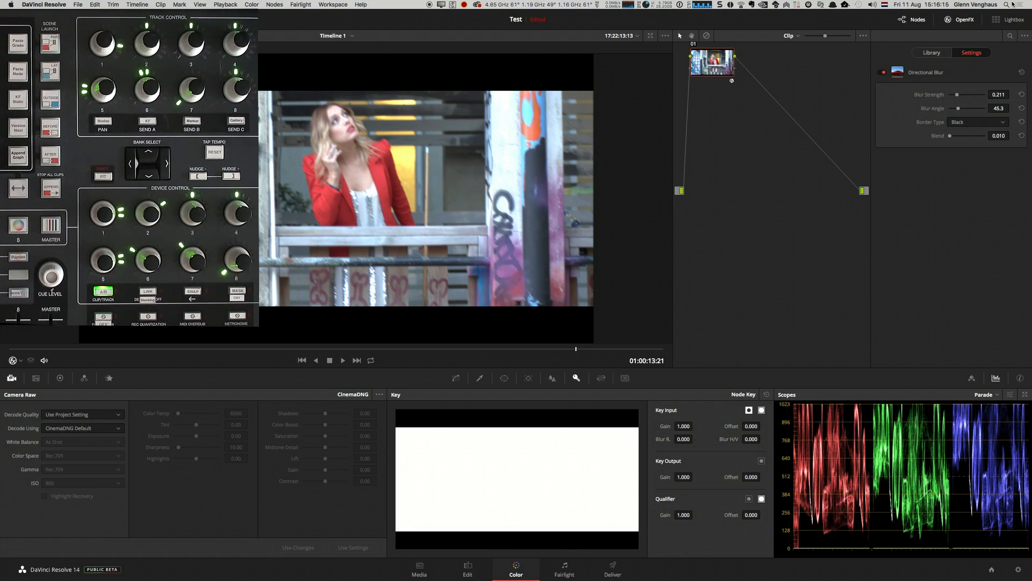
- Apply Abstraction from ResolveFX Stylize to the node, replacing Directional Blur
click(931, 52)
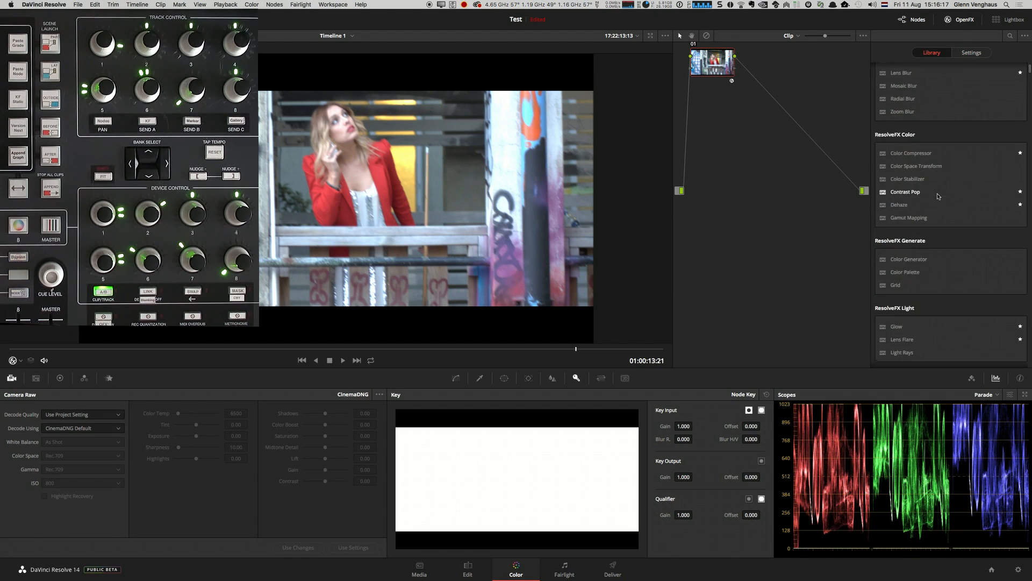
scroll(down, 3)
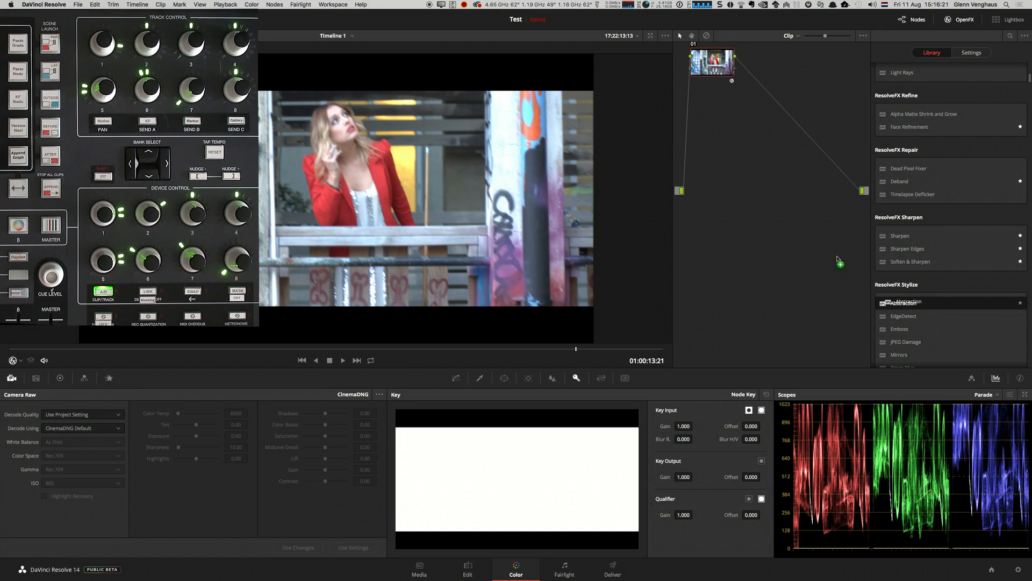
click(972, 53)
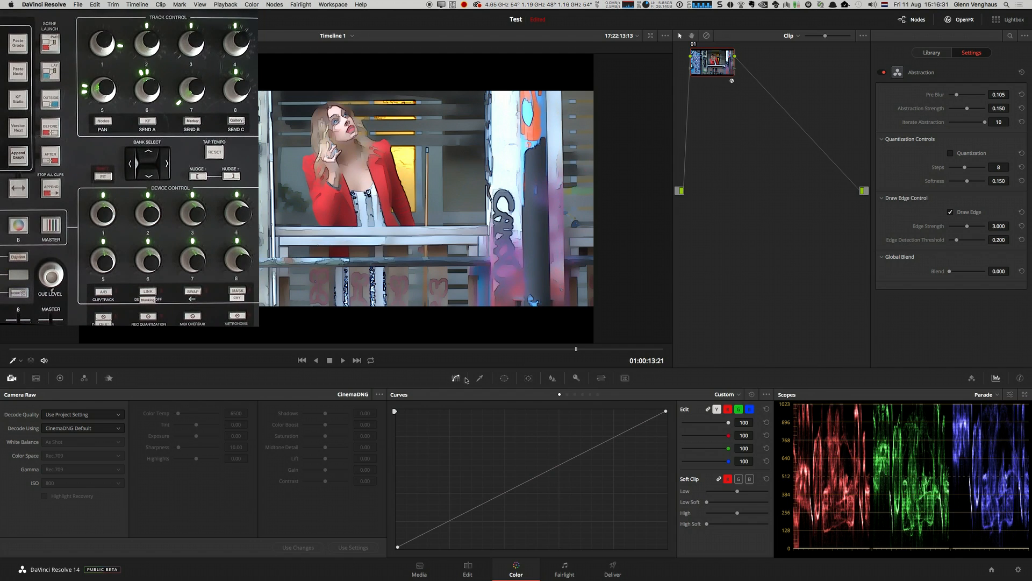
- Bring back the Key controls under the viewer with Abstraction's Pre Blur at 0.103
click(576, 377)
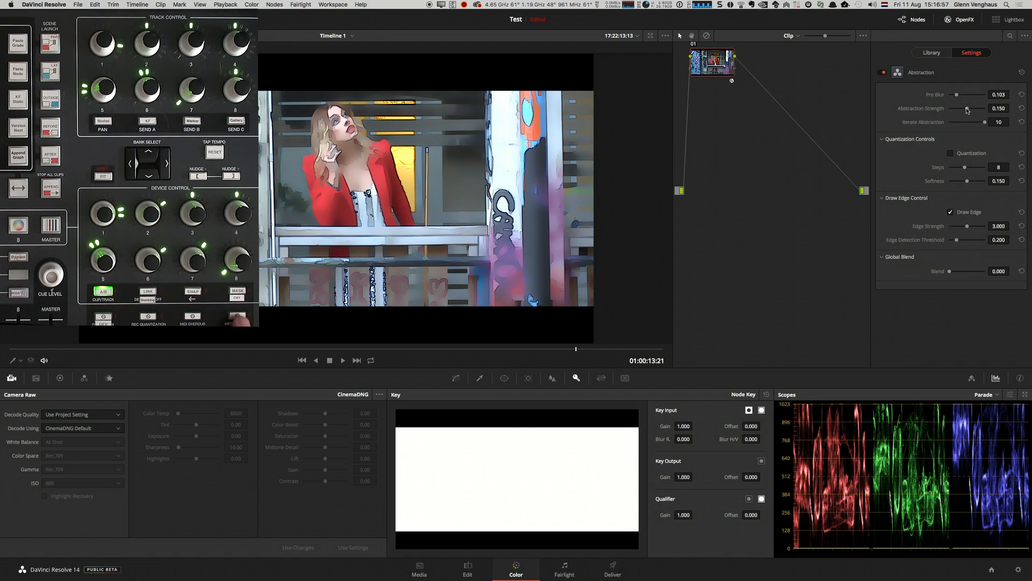
- Lower Abstraction's Iterate Abstraction from 10 to 1 for a subtler painted look
click(18, 41)
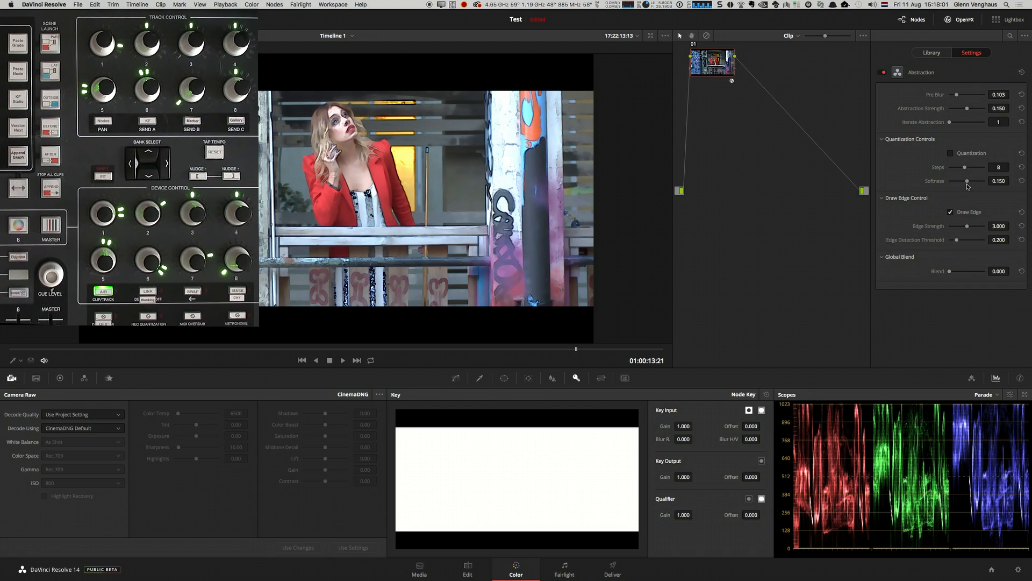
- Scroll the OpenFX Library down to the OpenFX Yo section to reach the custom FilmGrade effect
click(932, 51)
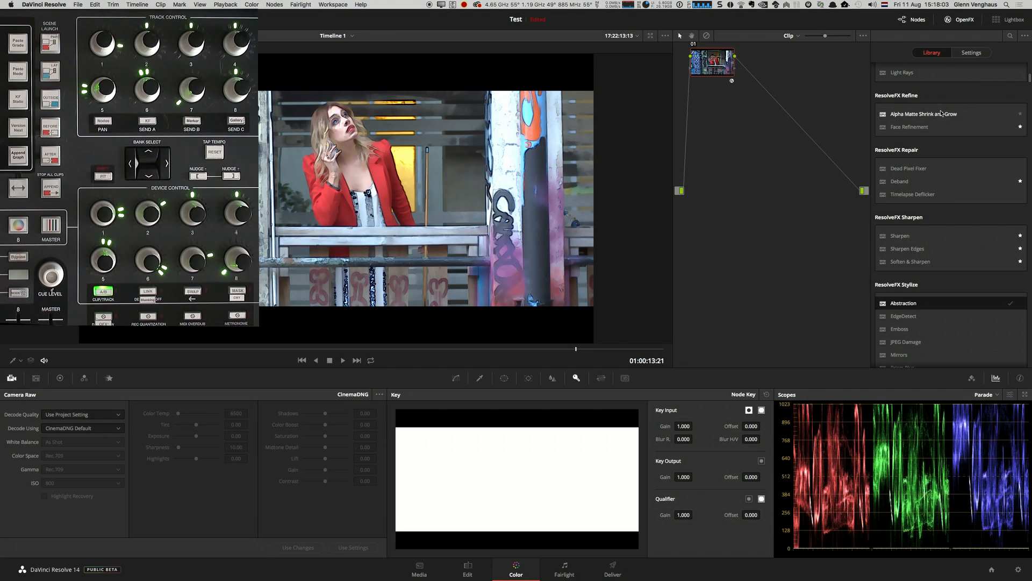
scroll(down, 3)
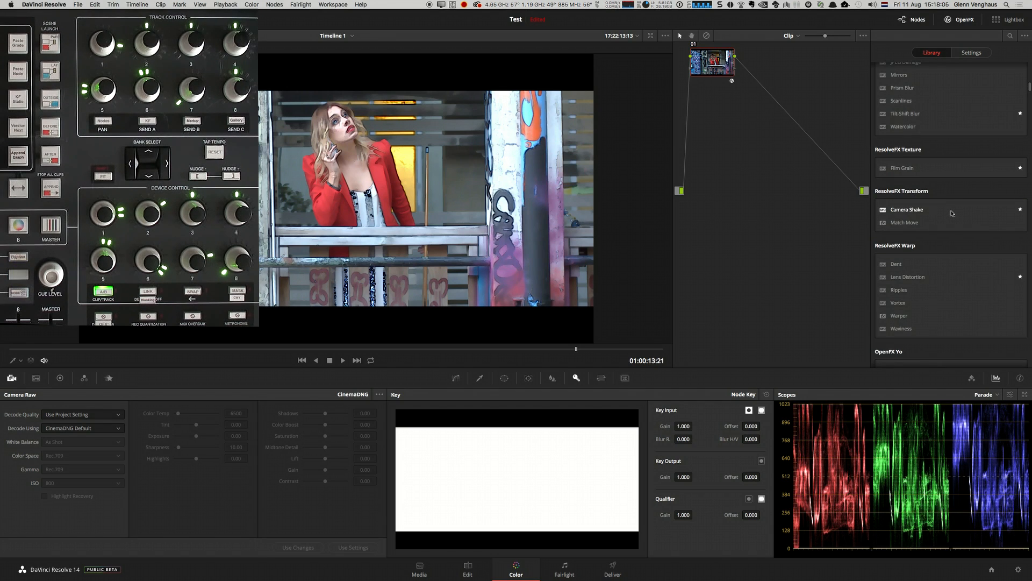
scroll(down, 3)
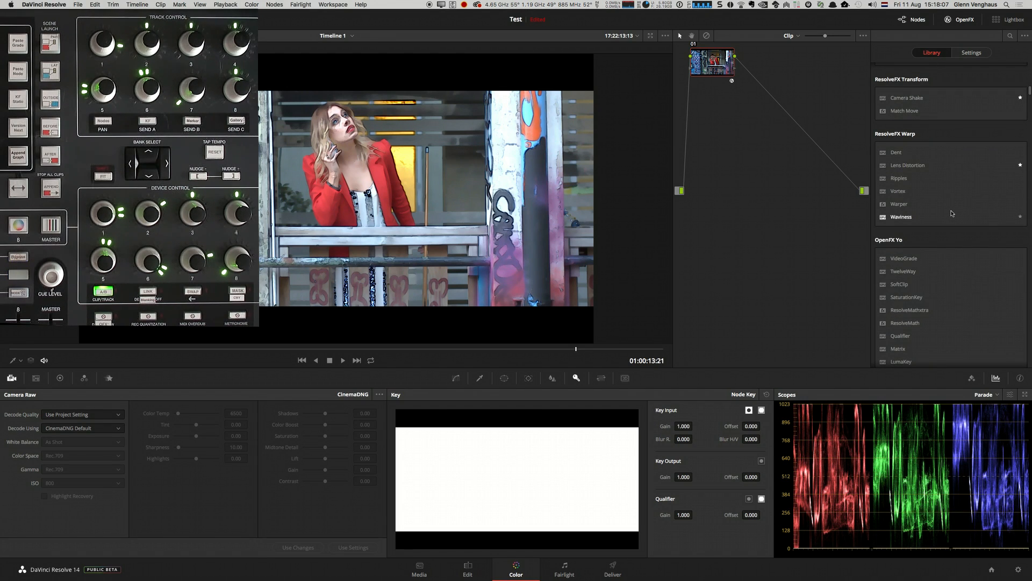
scroll(down, 3)
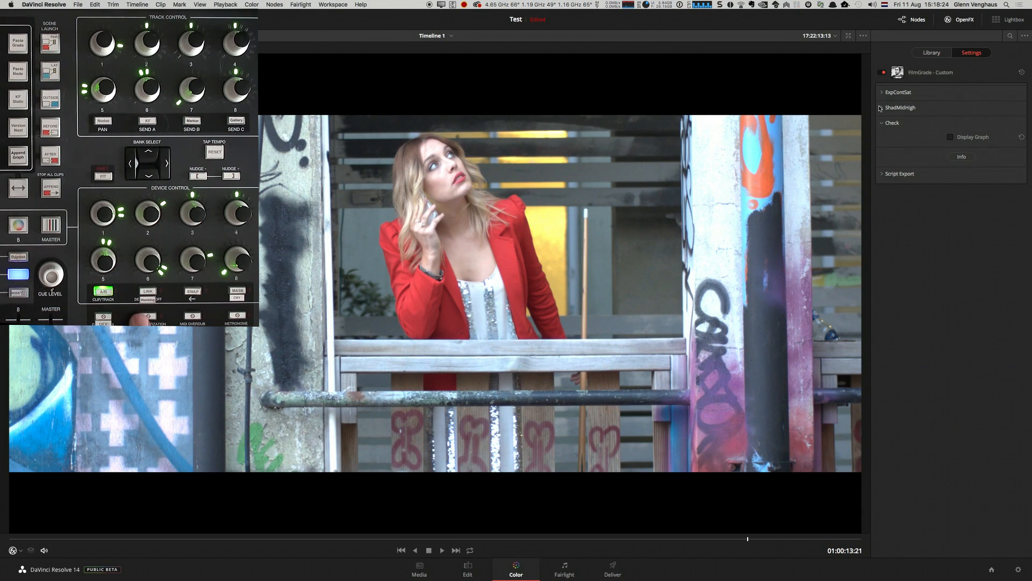
- Expand FilmGrade's ExpContSat group showing exposure 0.00, contrast 1.000, saturation 1.000
click(882, 92)
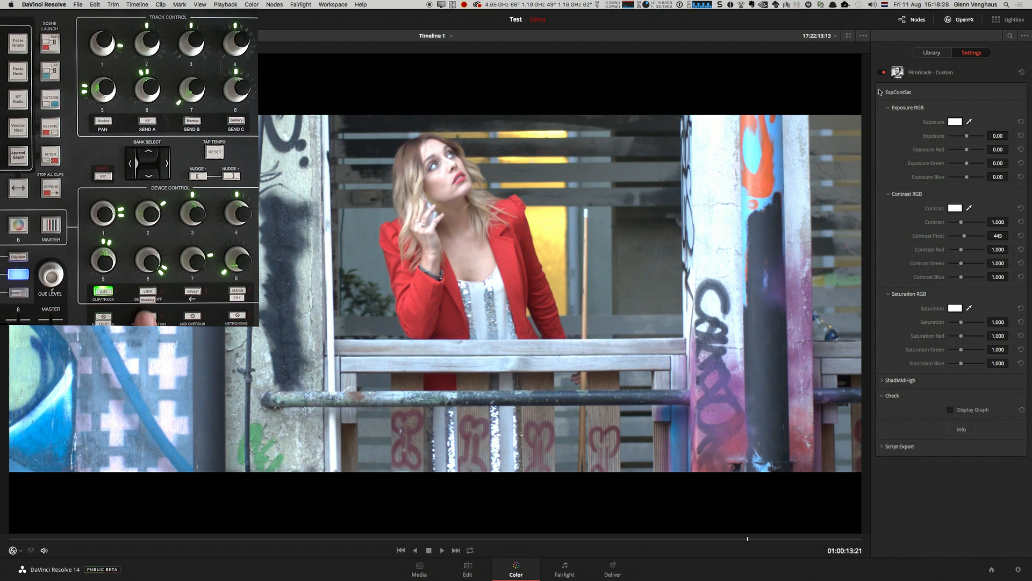
click(889, 92)
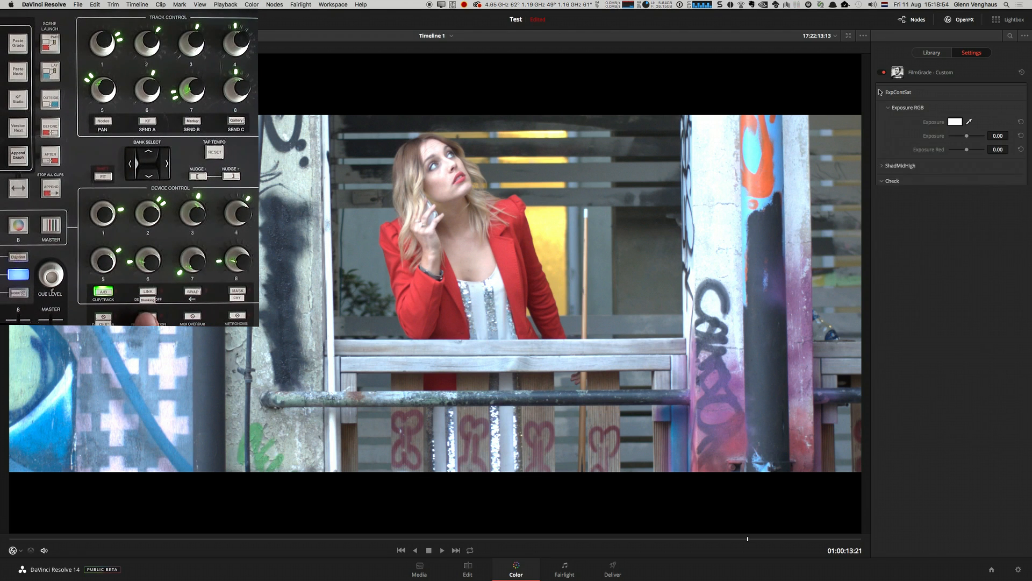
click(890, 107)
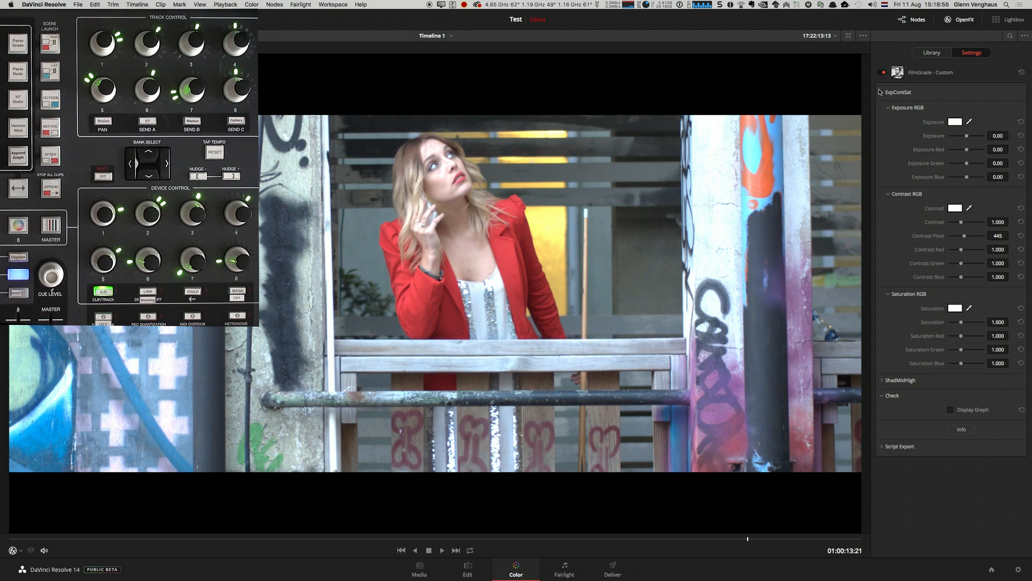